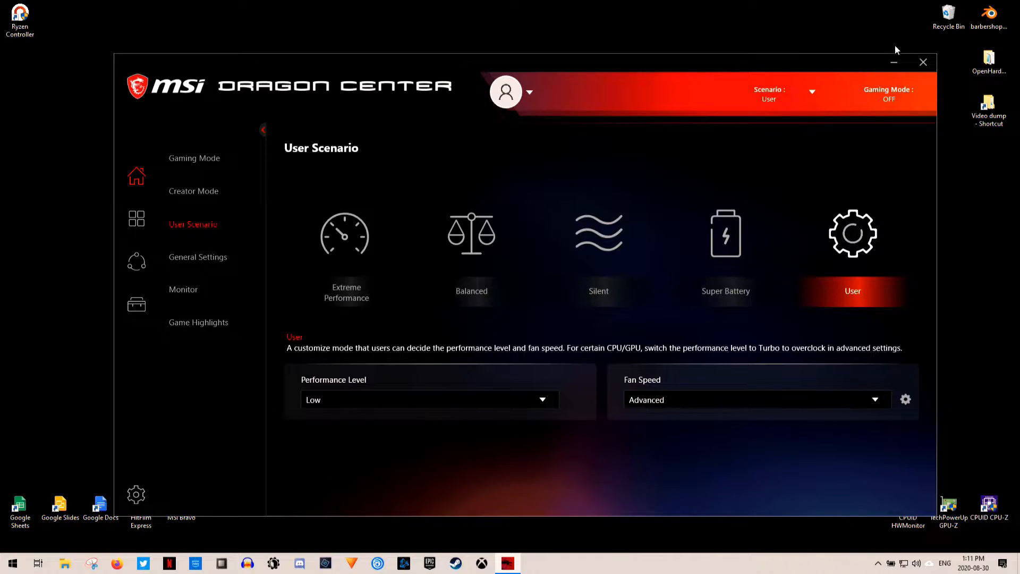
mouse_move(882, 111)
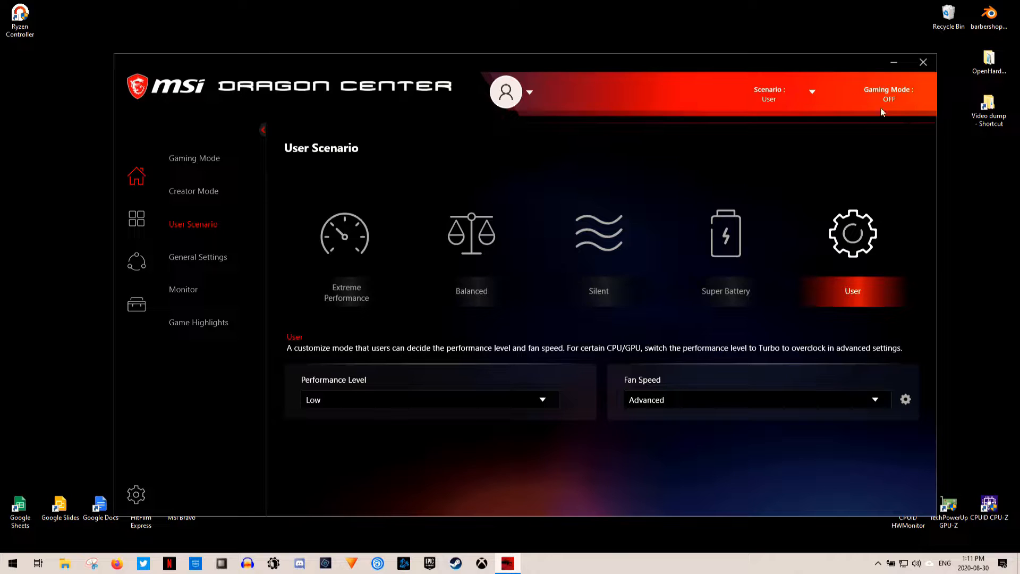
mouse_move(325, 407)
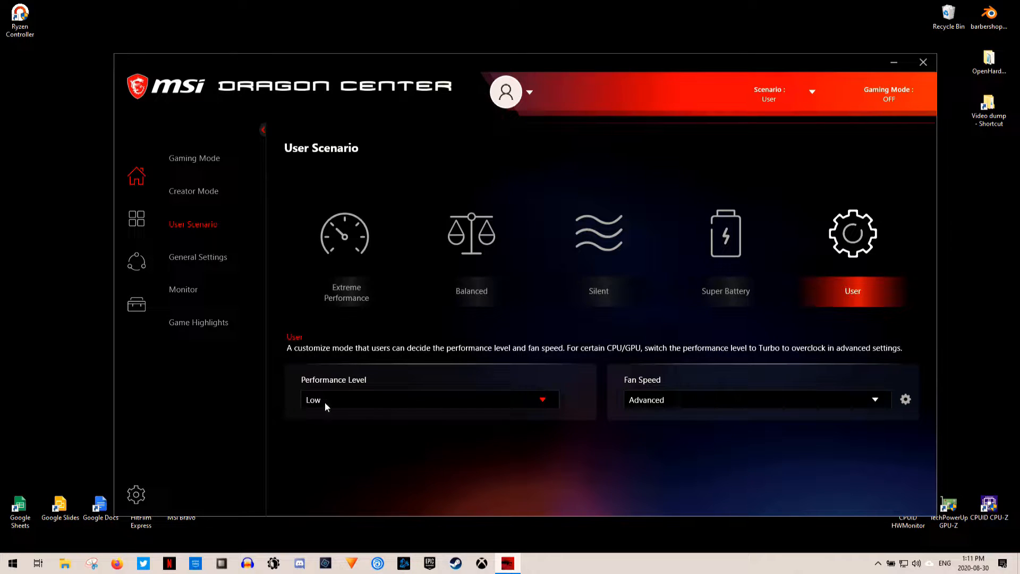
mouse_move(647, 417)
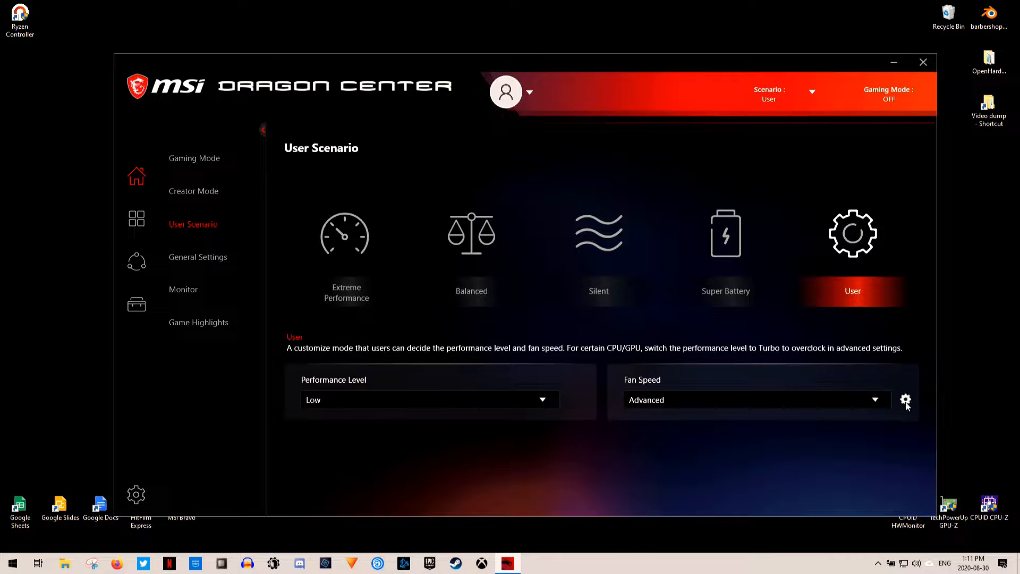
Bring up the Advanced CPU fan curve with its speed-versus-temperature points.
left_click(905, 400)
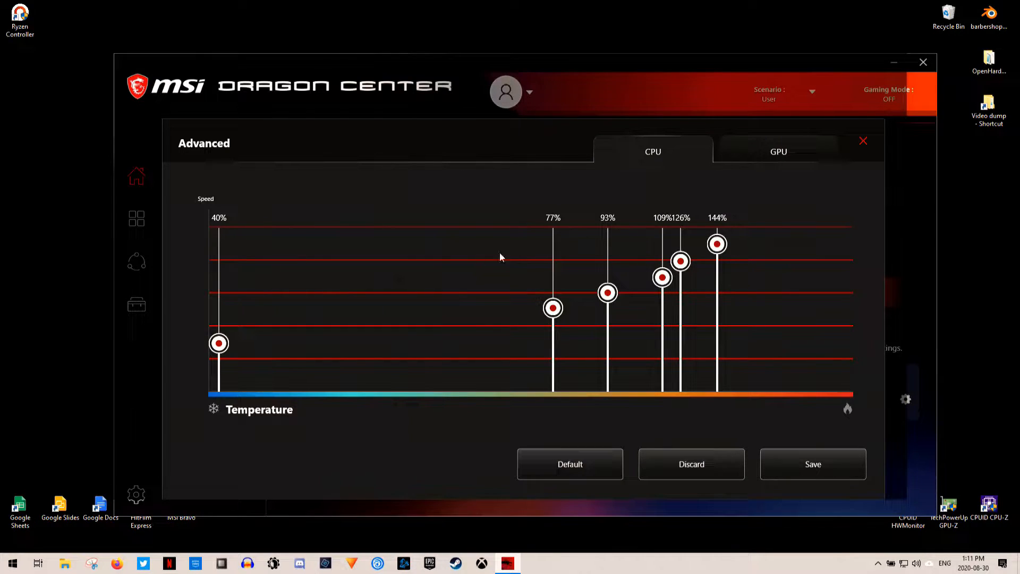
left_click(778, 152)
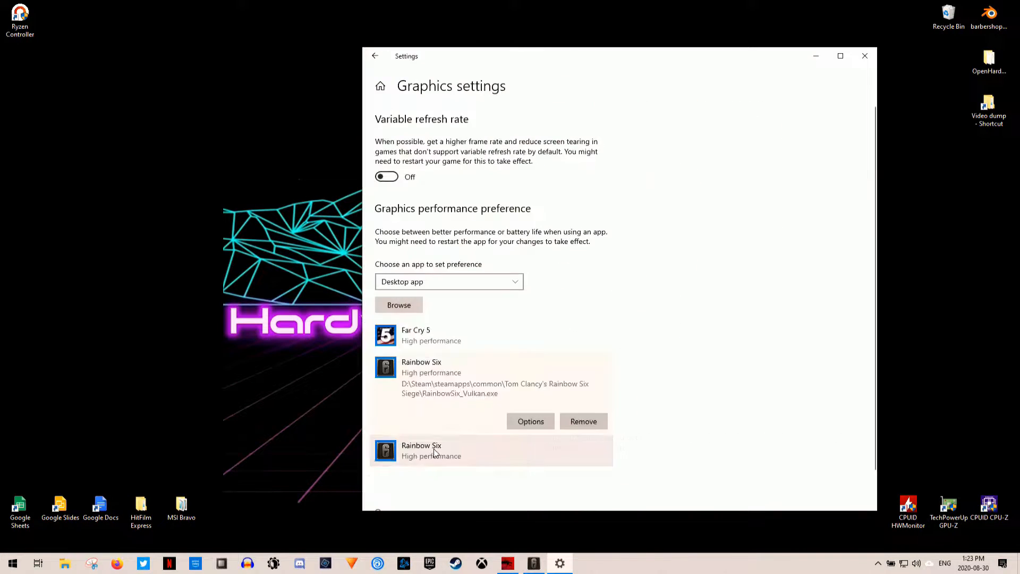
Show Rainbow Six's graphics preference choices with High performance Radeon RX 5500M.
left_click(530, 421)
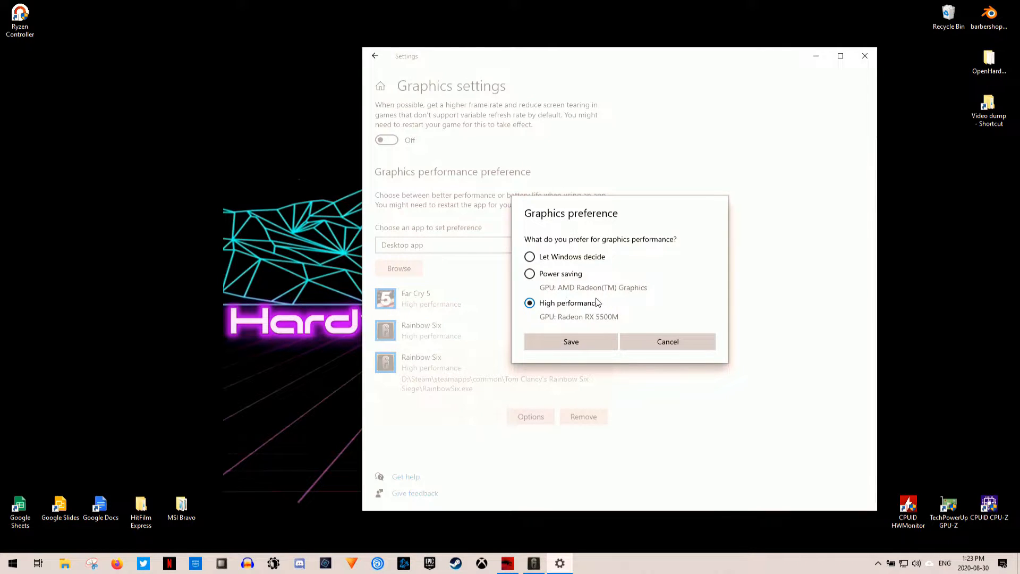
mouse_move(571, 341)
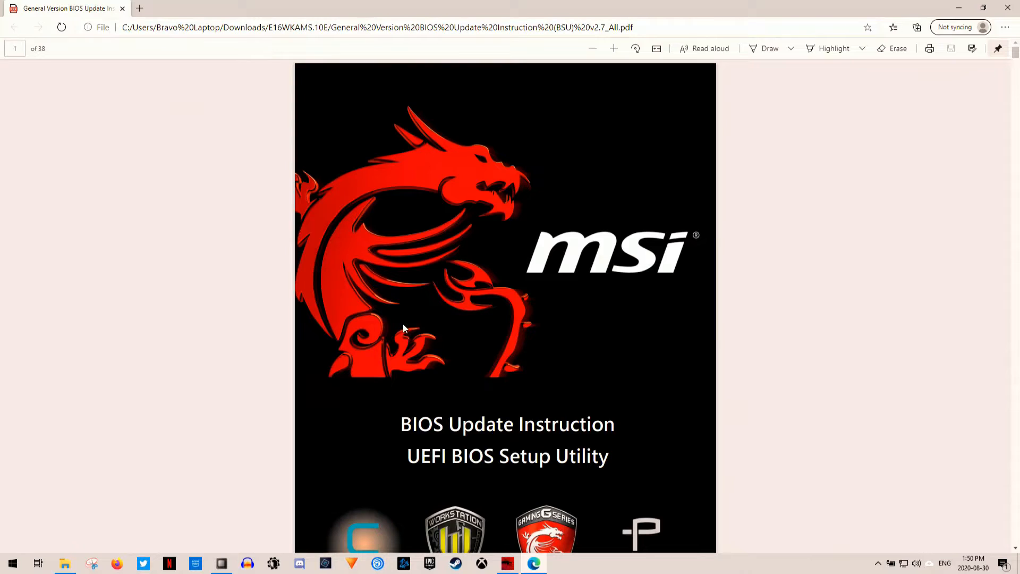
Page through the MSI BIOS Update Instruction PDF down to its BIOS setup screens.
scroll("down", 3)
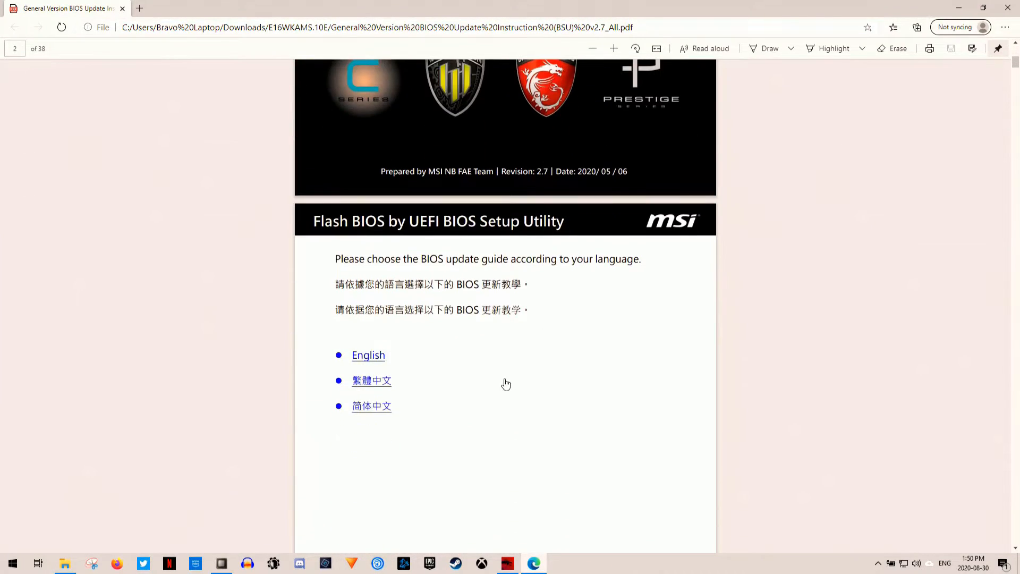
scroll("down", 3)
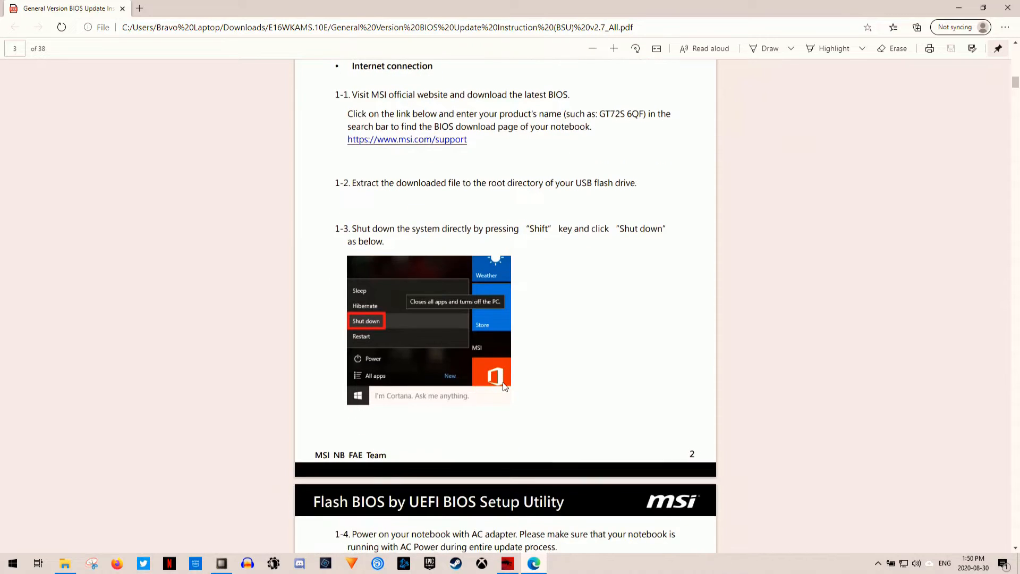
scroll("down", 3)
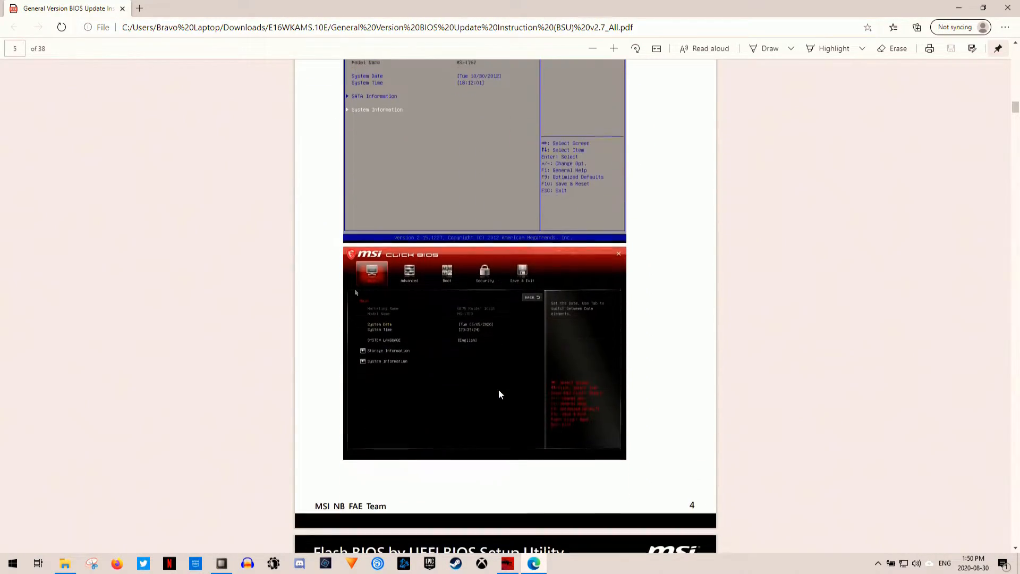
left_click(116, 564)
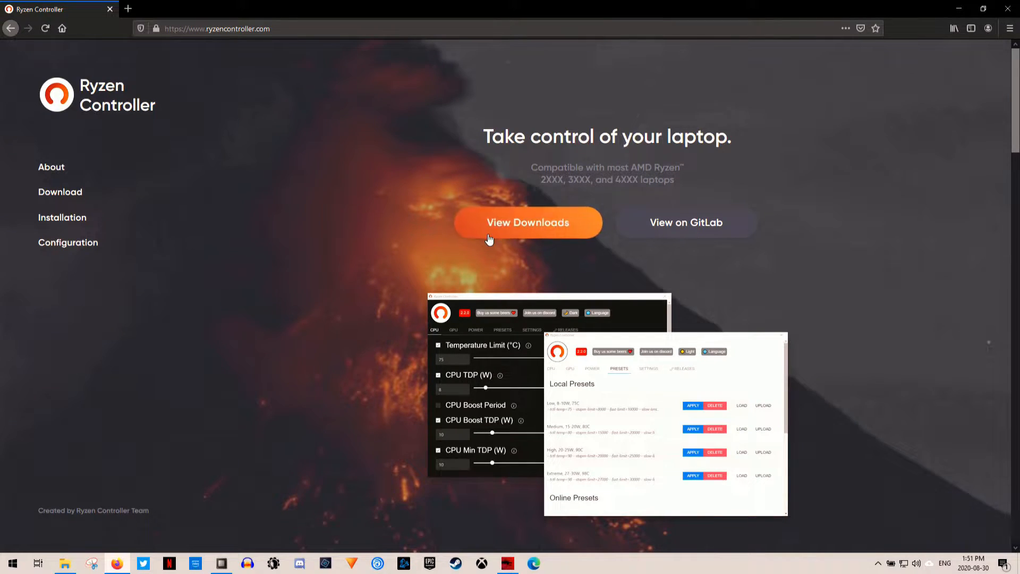
Reach the Ryzen Controller downloads listing the Windows 10 and Linux versions.
left_click(51, 166)
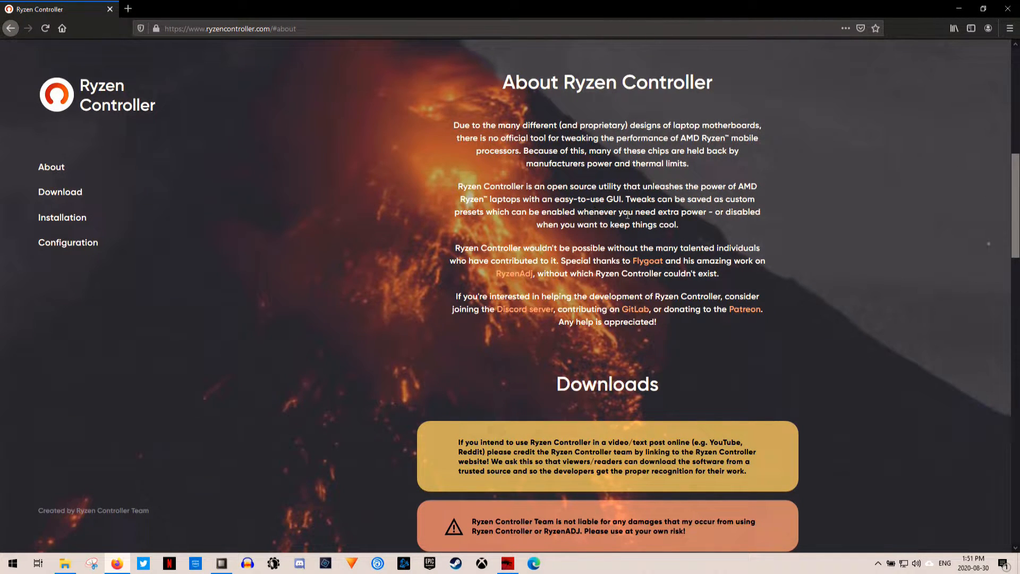
mouse_move(769, 264)
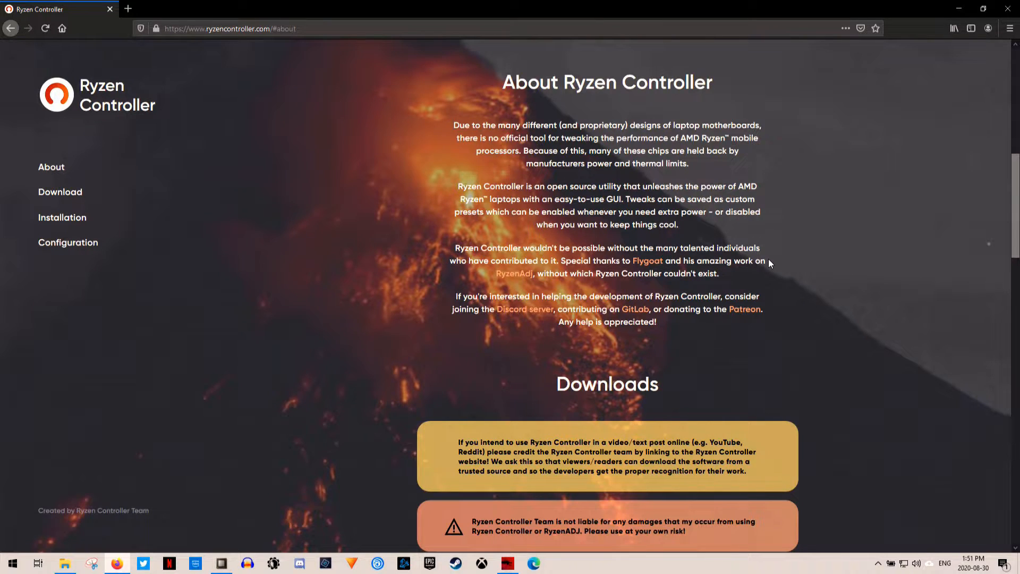
scroll("down", 3)
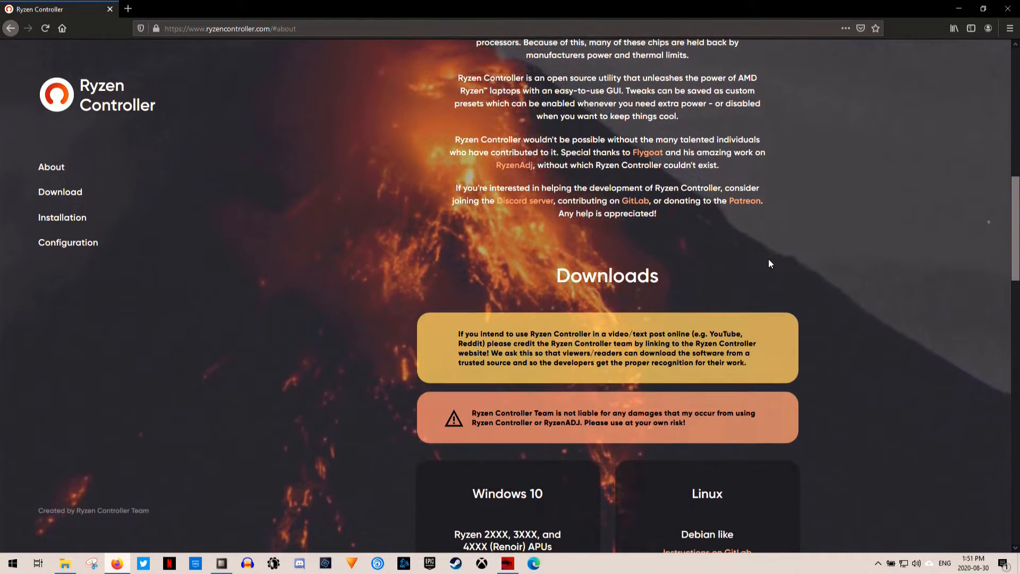
scroll("down", 3)
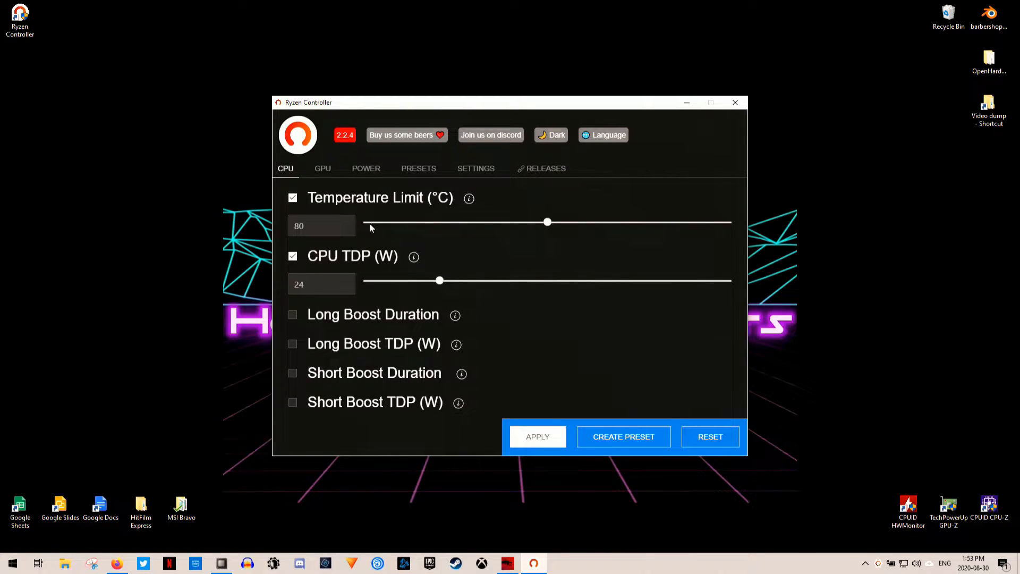
mouse_move(365, 172)
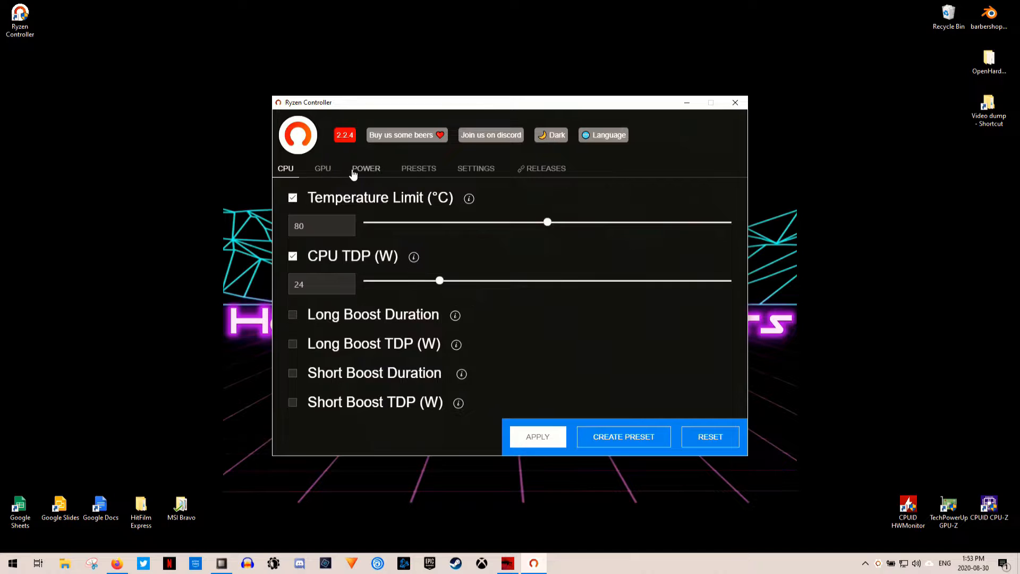
left_click(365, 168)
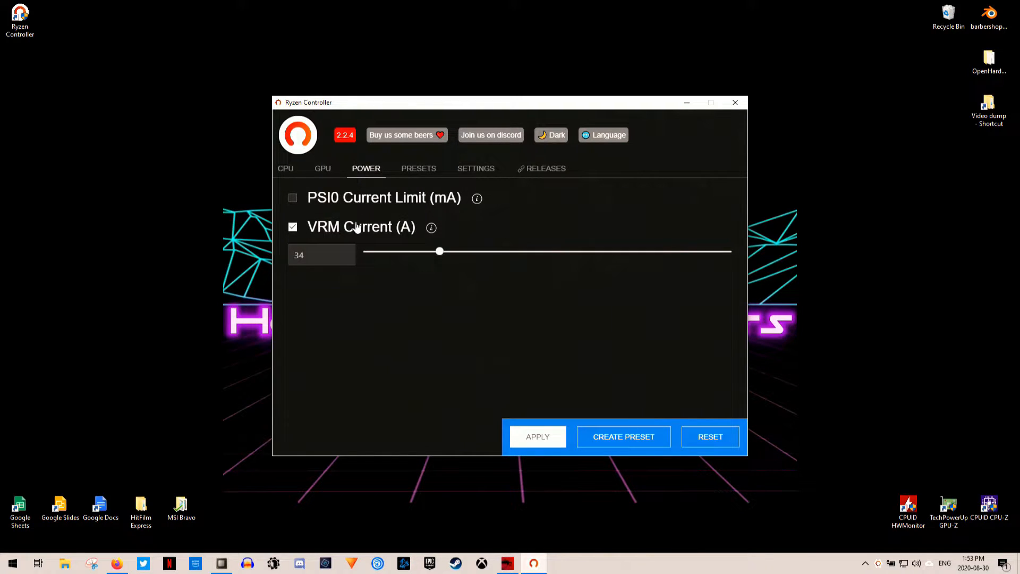
mouse_move(375, 285)
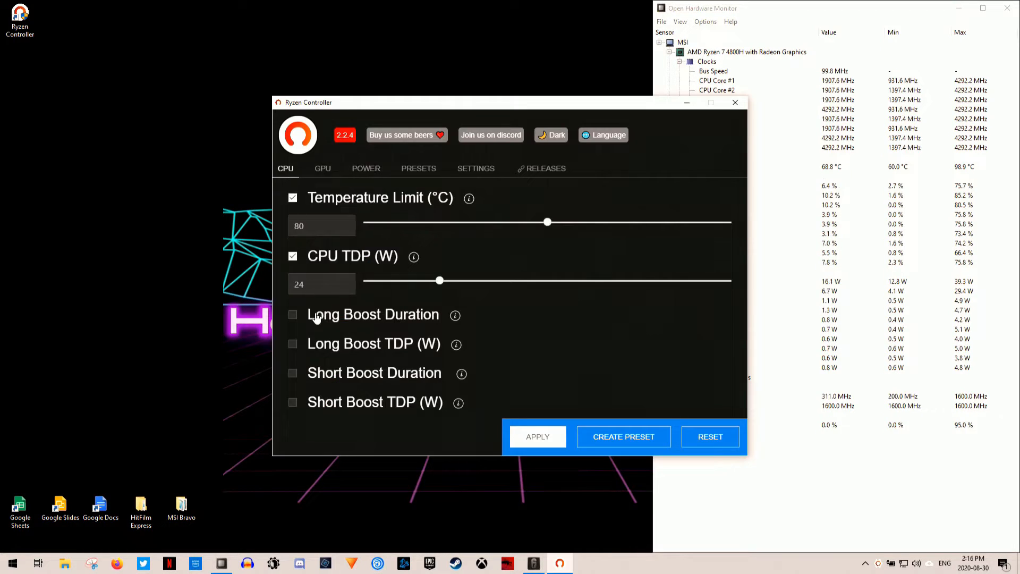
left_click(538, 437)
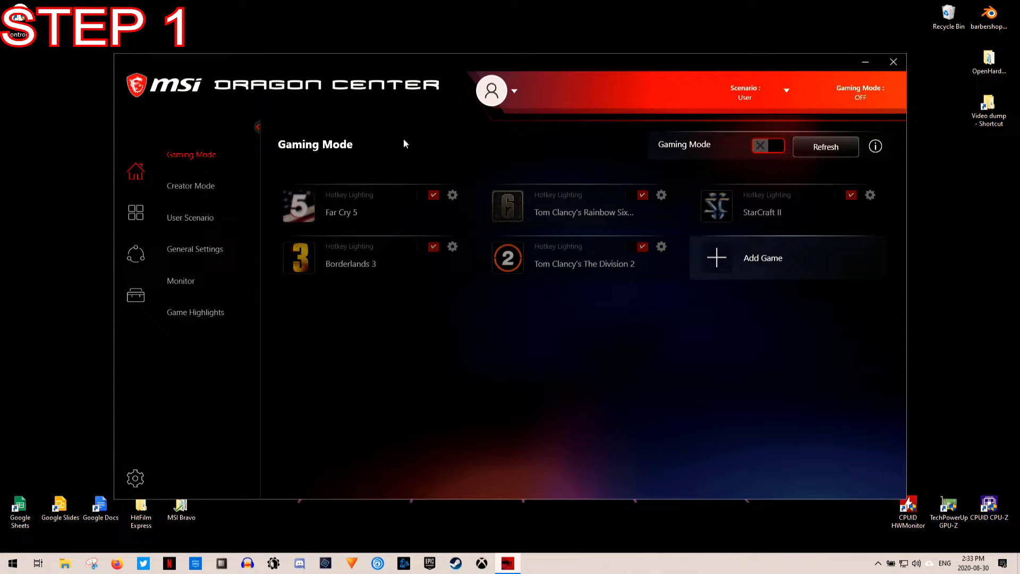
Enable Gaming Mode, choose the User scenario at Medium and bring up the Advanced fan curve.
left_click(769, 145)
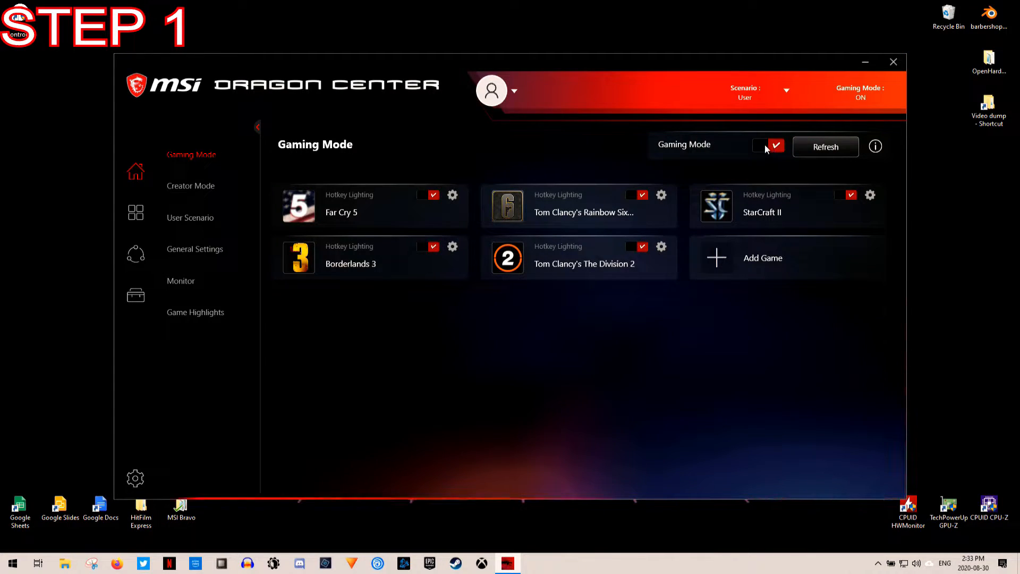
left_click(190, 217)
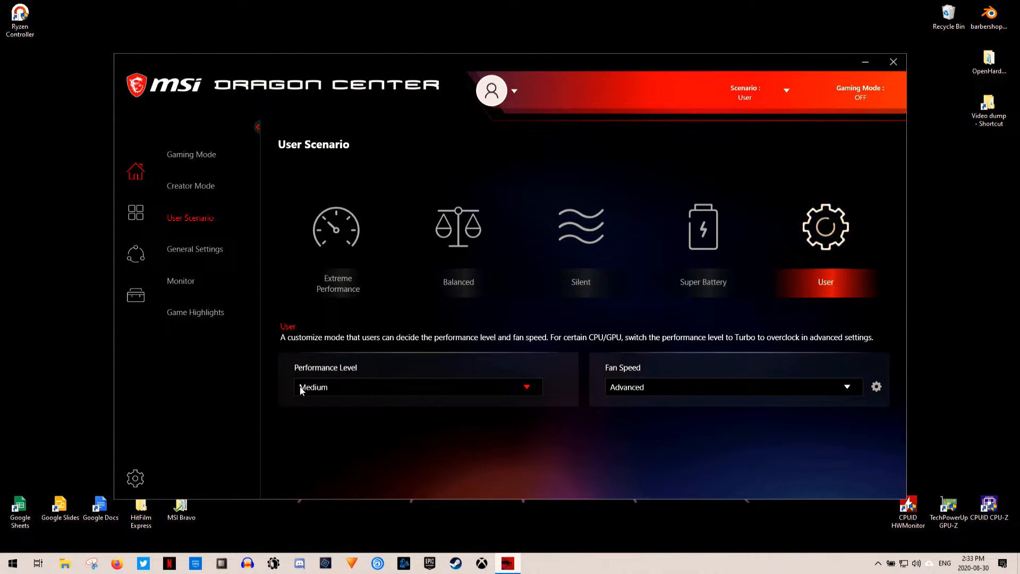
mouse_move(351, 392)
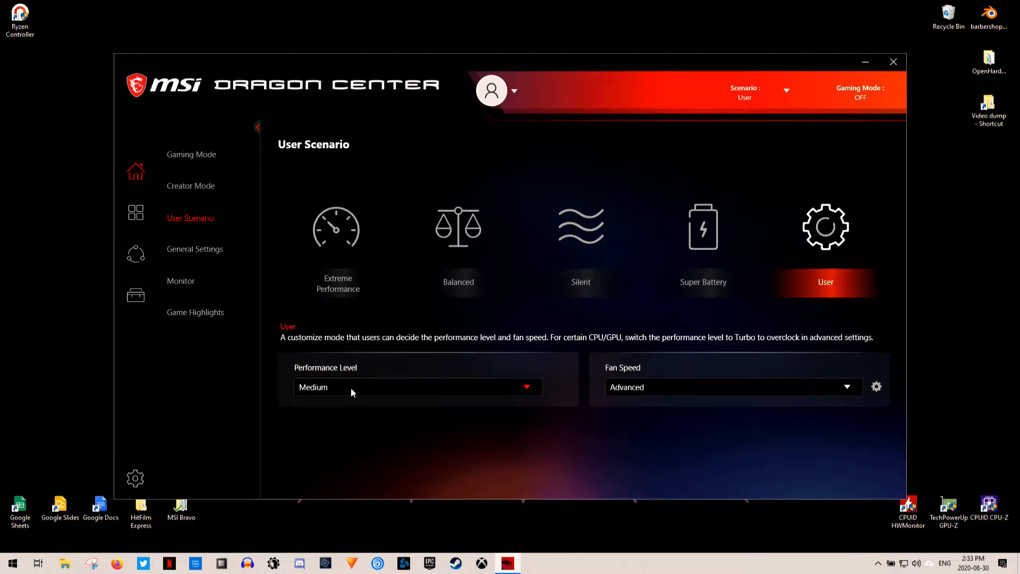
mouse_move(616, 384)
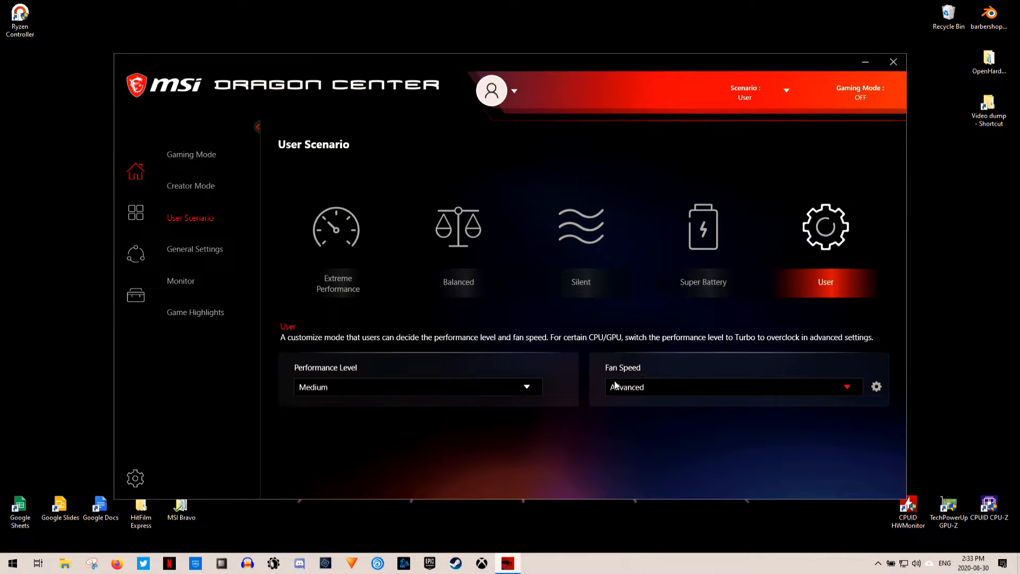
left_click(877, 387)
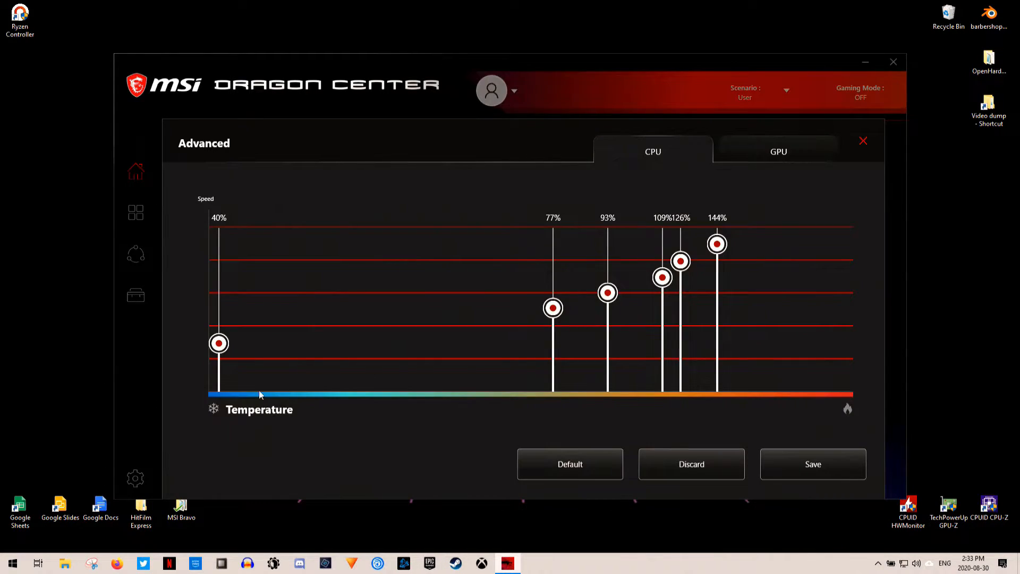
mouse_move(776, 245)
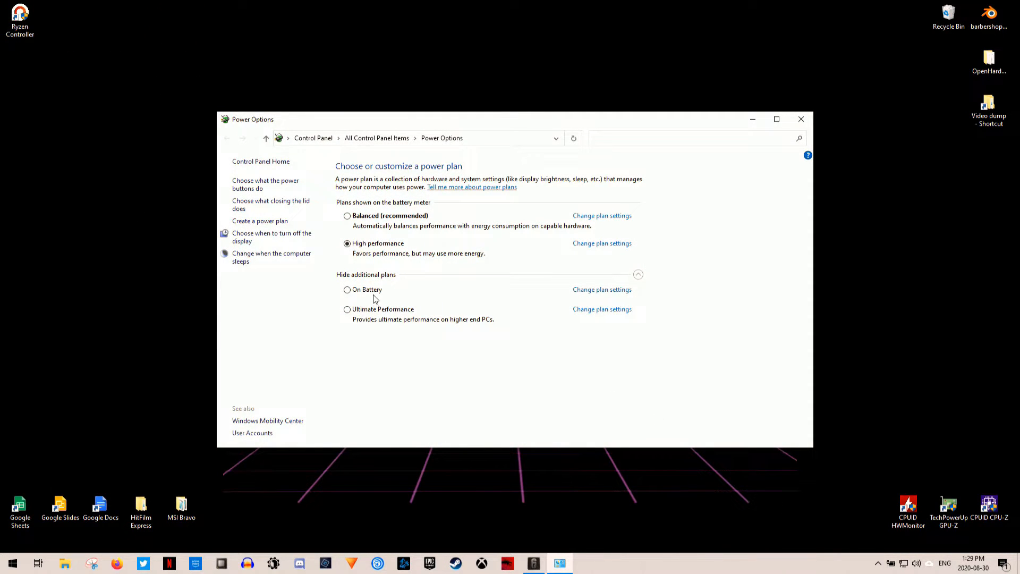
mouse_move(371, 291)
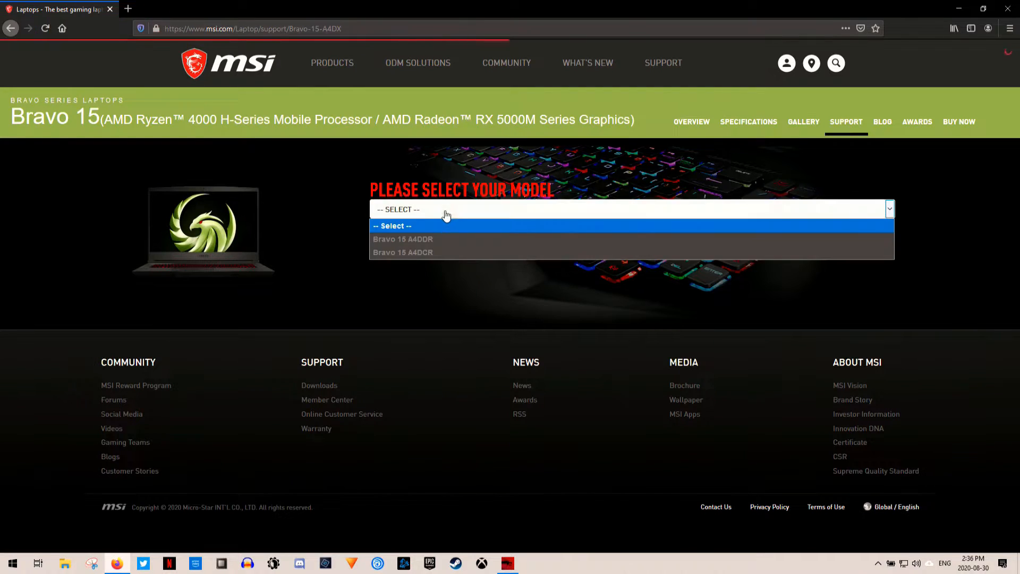
Select the Bravo 15 A4DDR model and read the BIOS Update Instruction to page 2.
left_click(403, 239)
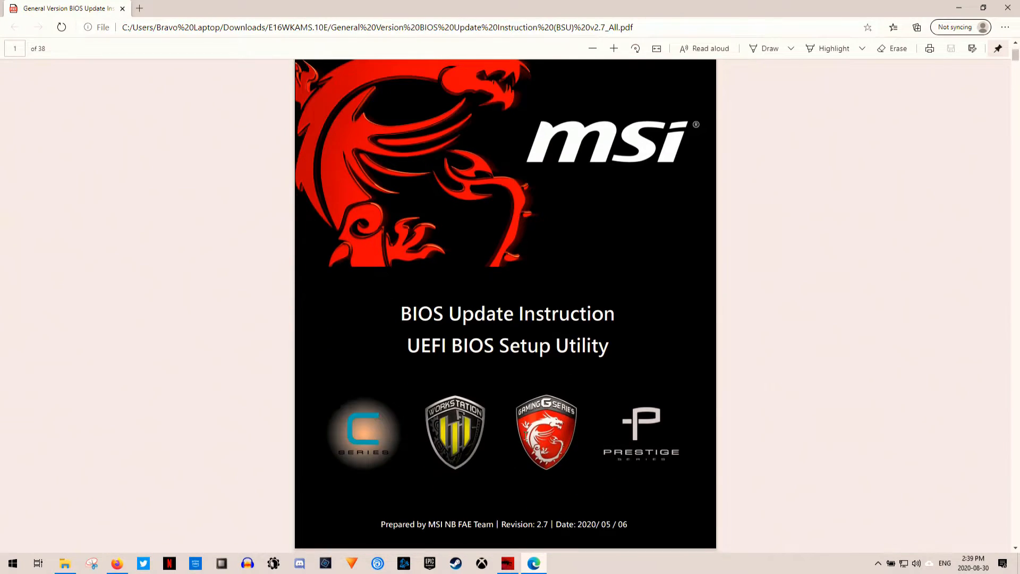
scroll("down", 3)
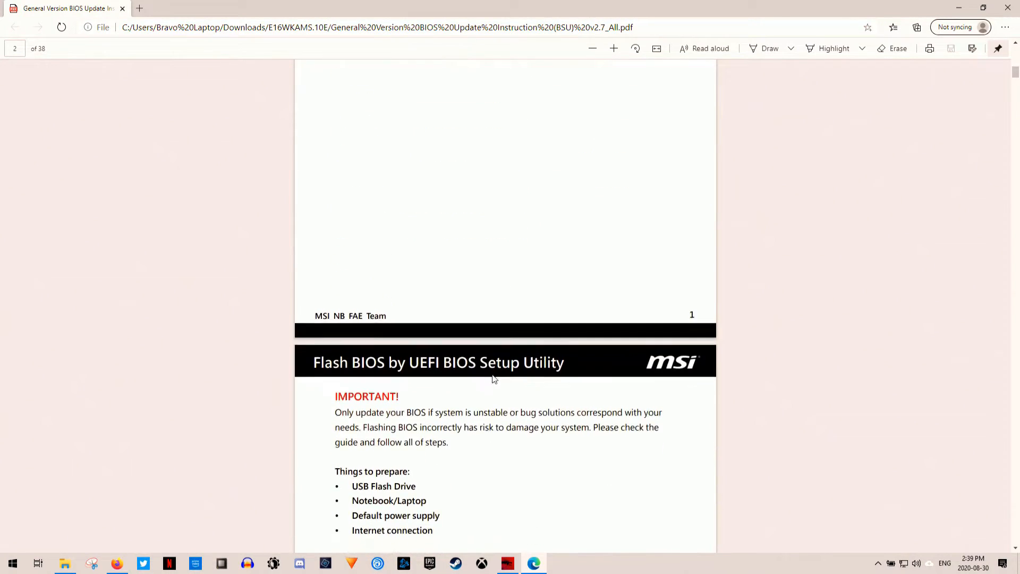
scroll("down", 3)
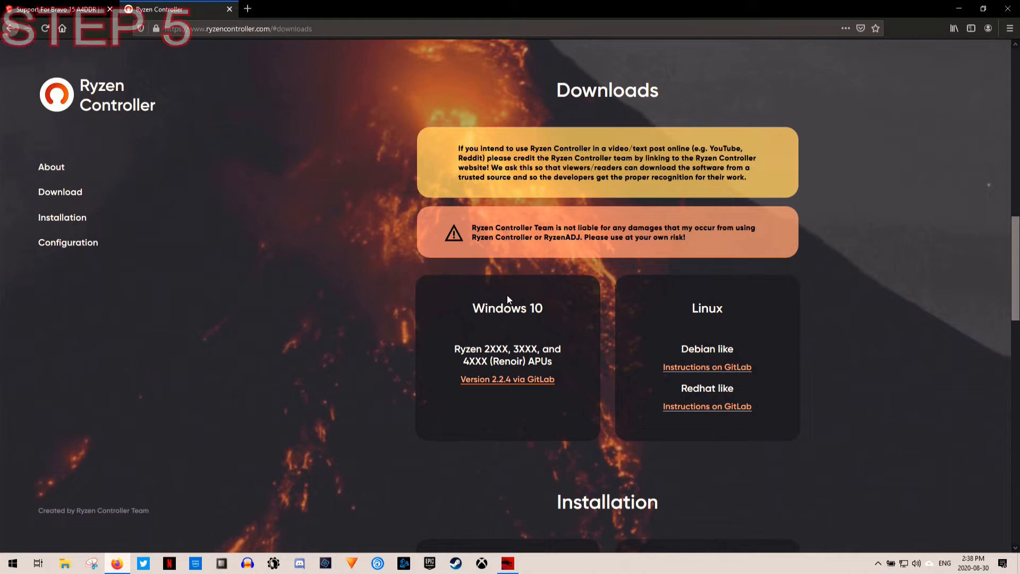
mouse_move(507, 379)
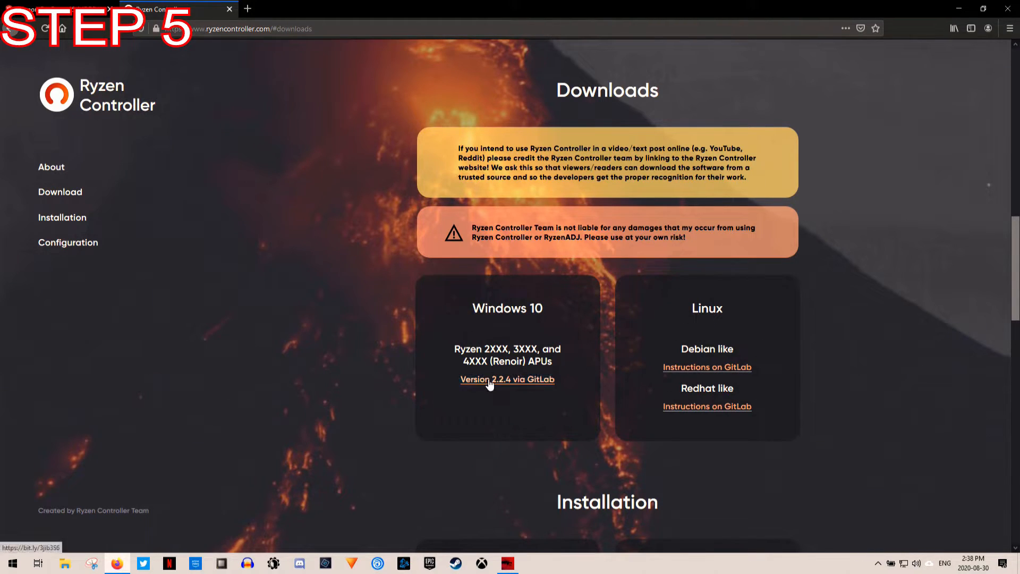
Download Ryzen Controller Setup 2.2.4.exe from GitLab and run it as administrator.
left_click(507, 380)
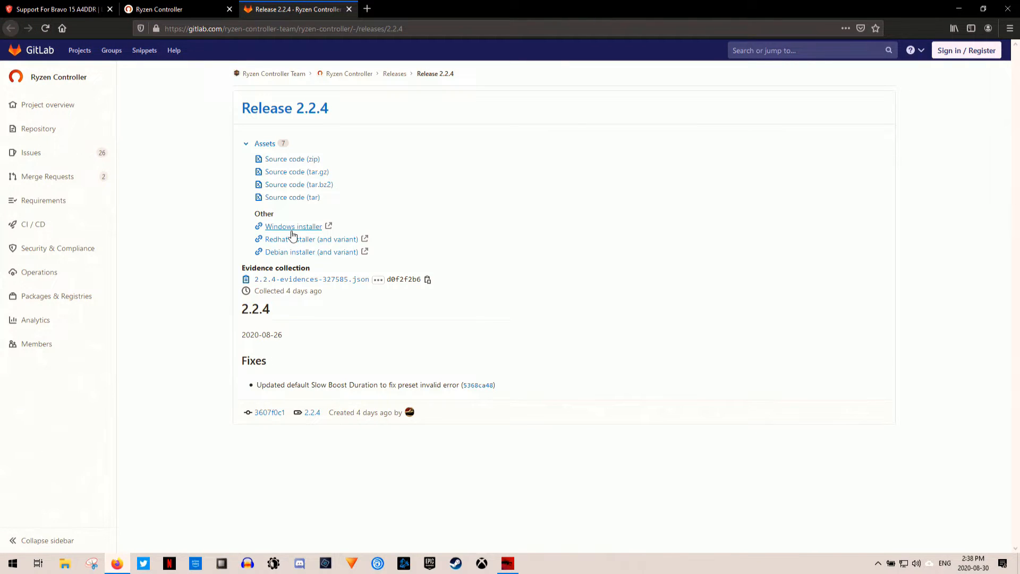
left_click(293, 225)
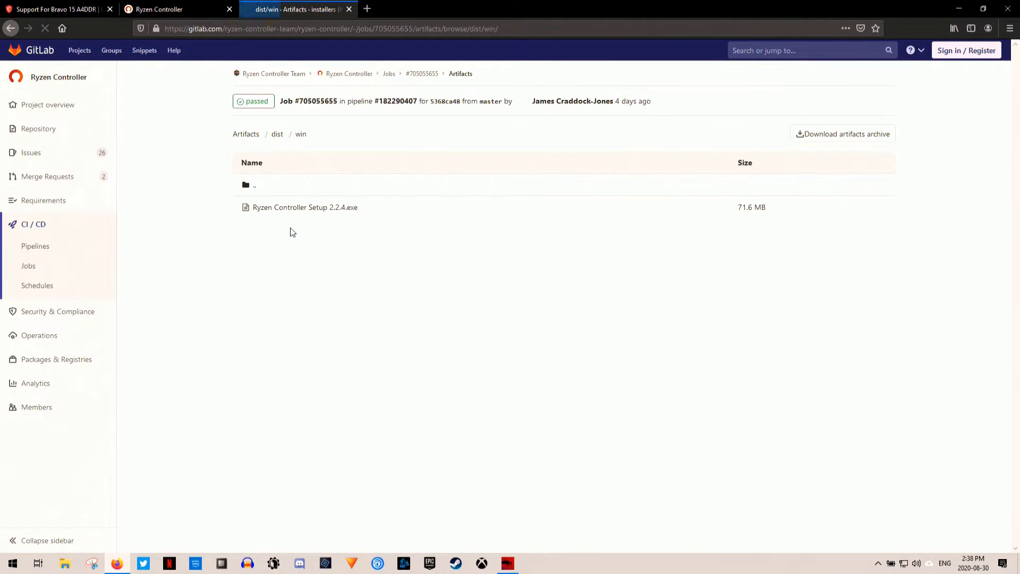
left_click(64, 563)
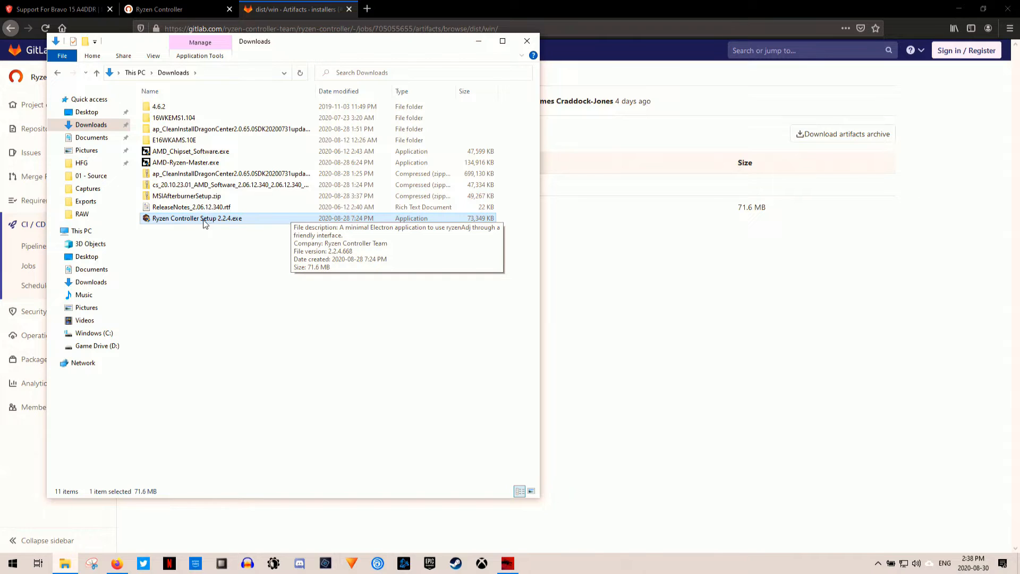
right_click(197, 218)
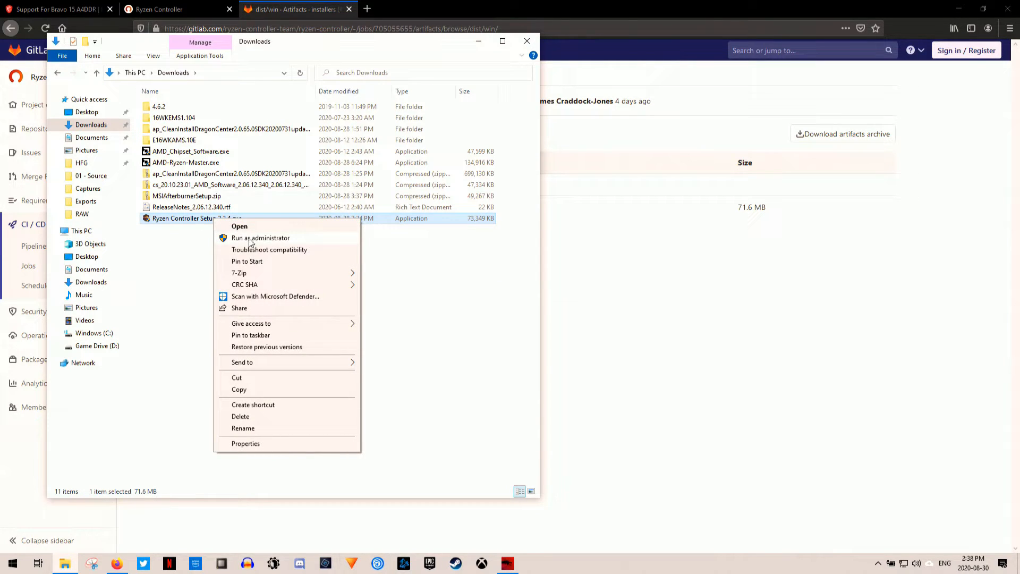
left_click(260, 237)
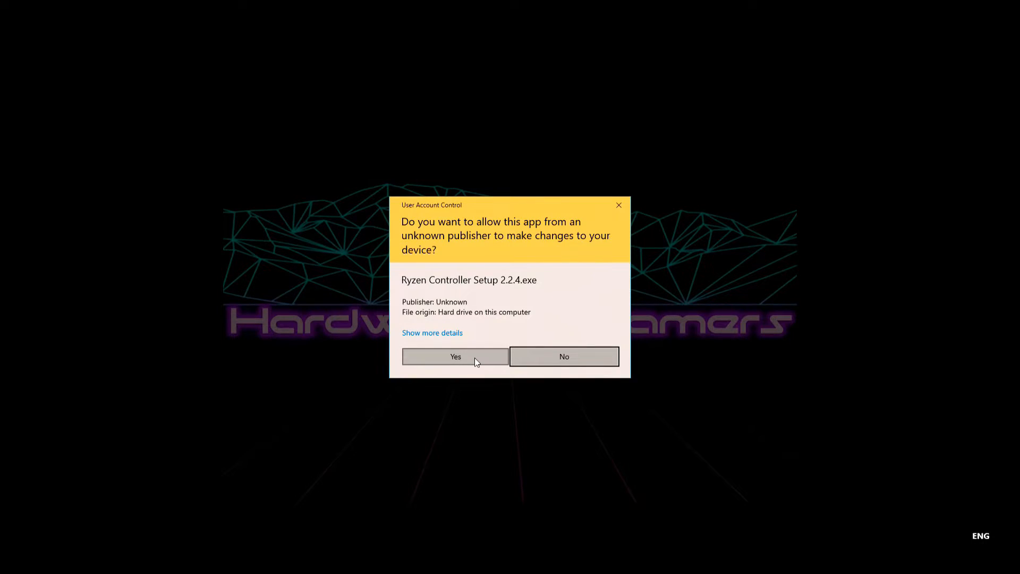
Allow the Ryzen Controller 2.2.4 installer to make changes via the UAC prompt.
left_click(456, 356)
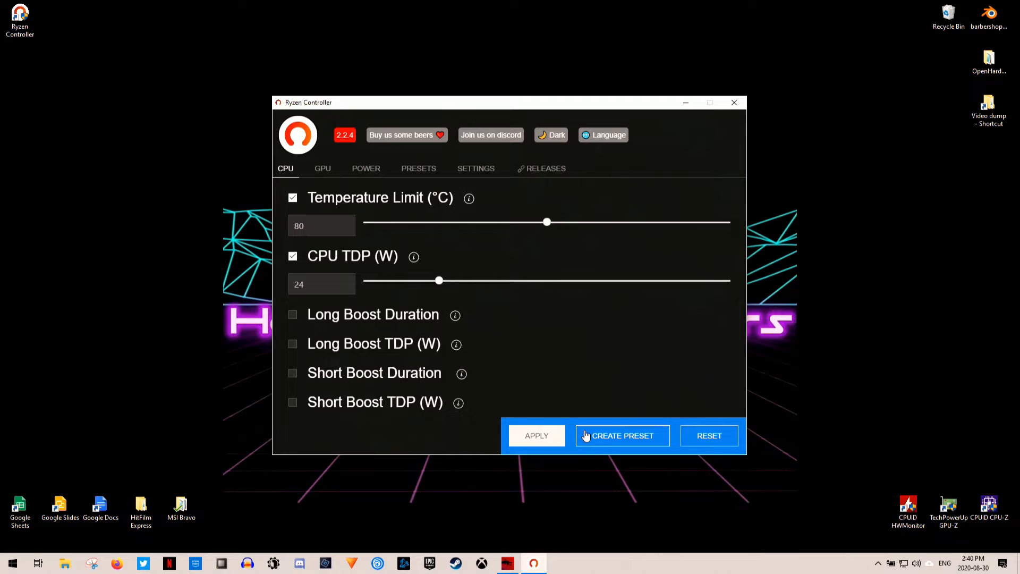
mouse_move(715, 509)
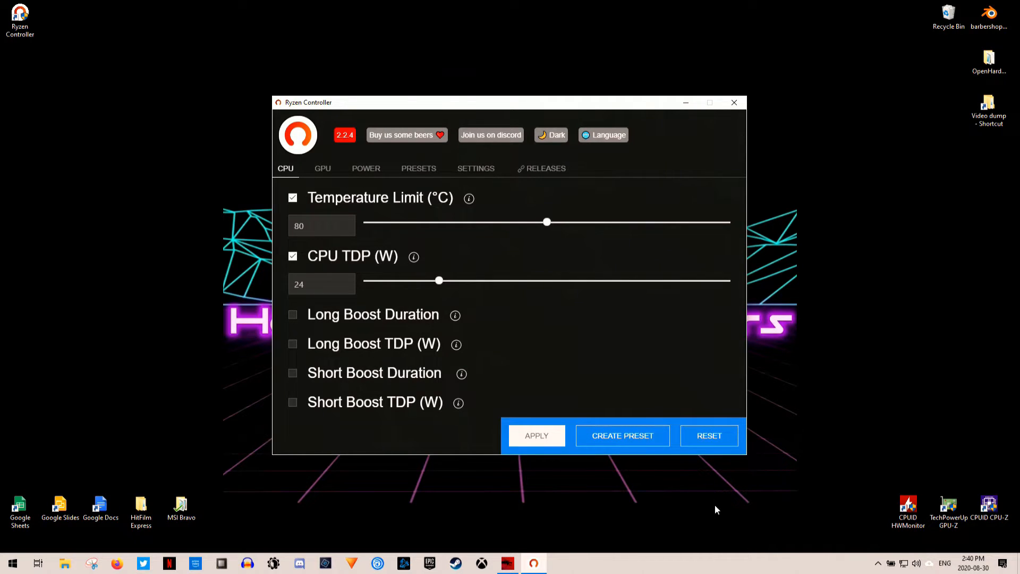
mouse_move(554, 340)
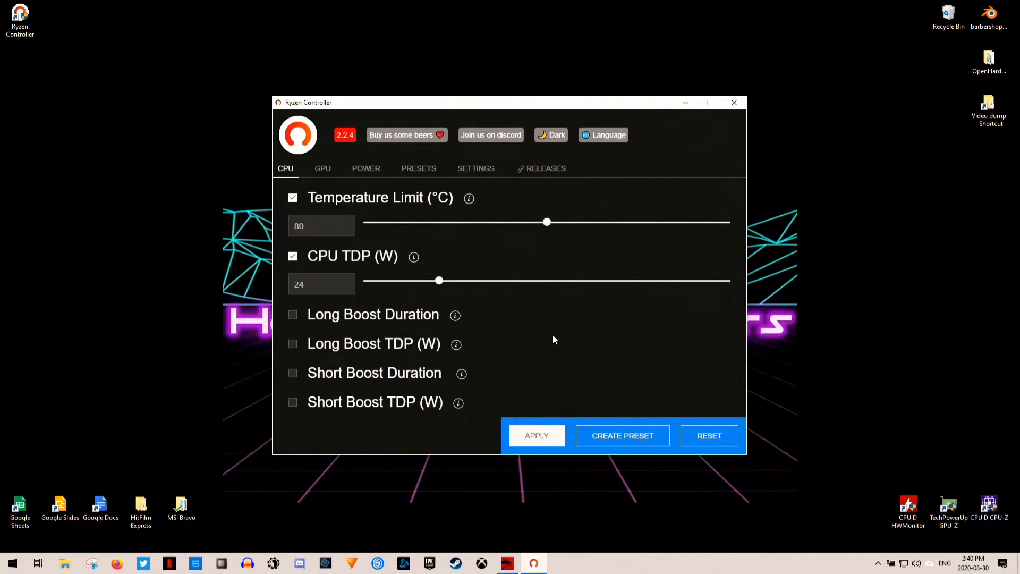
mouse_move(393, 181)
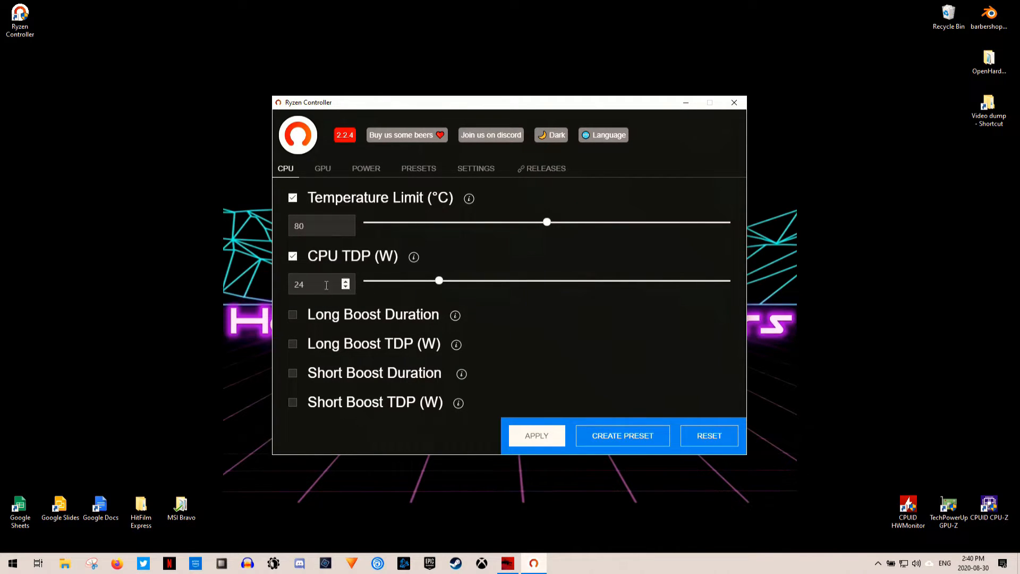
Enable VRM Current at 34 A on the Power tab and apply the limits.
left_click(366, 169)
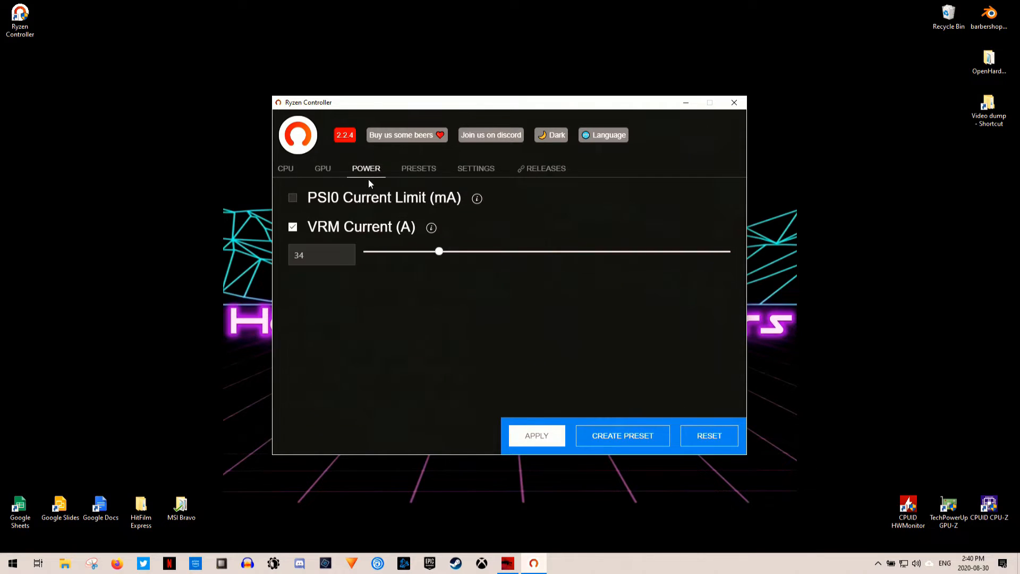
left_click(321, 254)
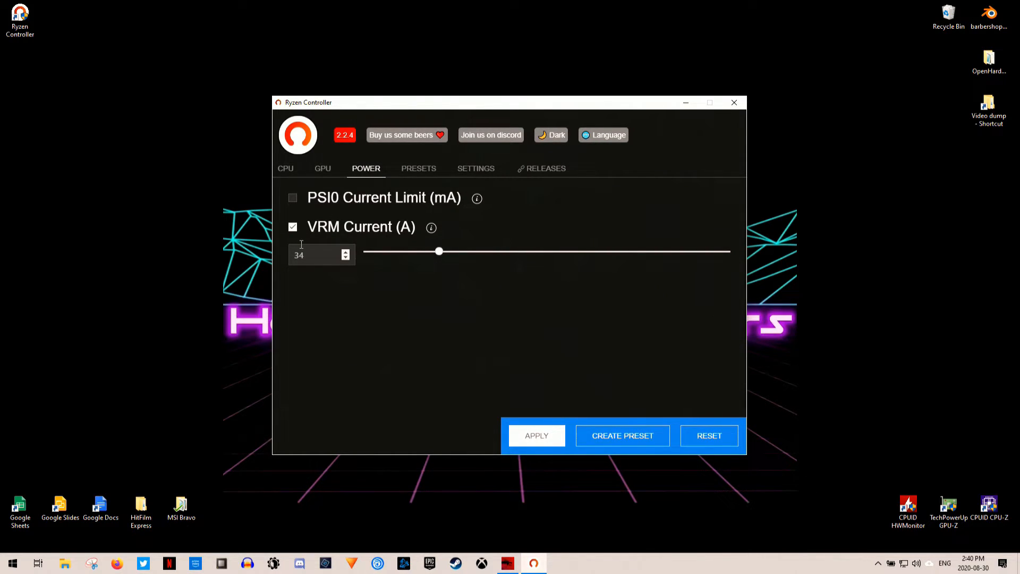
left_click(535, 435)
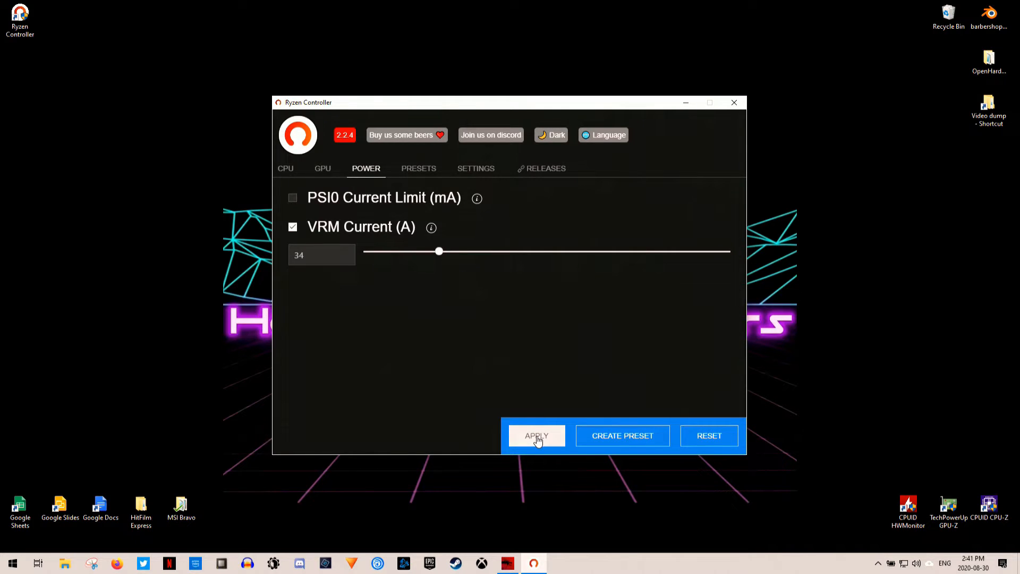
Enable launch on computer start and minimize to tray in Ryzen Controller's Settings.
left_click(476, 169)
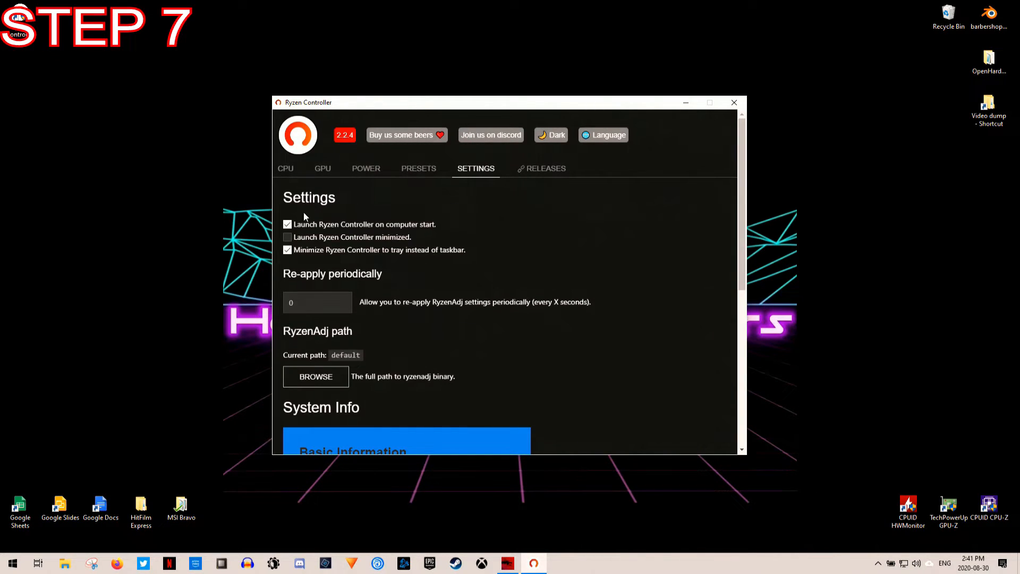
mouse_move(317, 257)
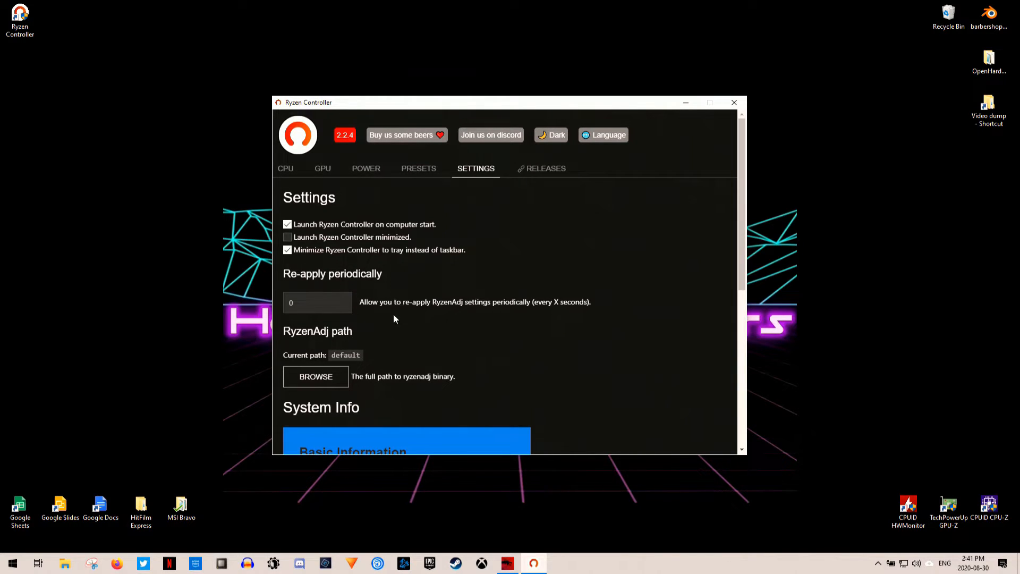
left_click(621, 436)
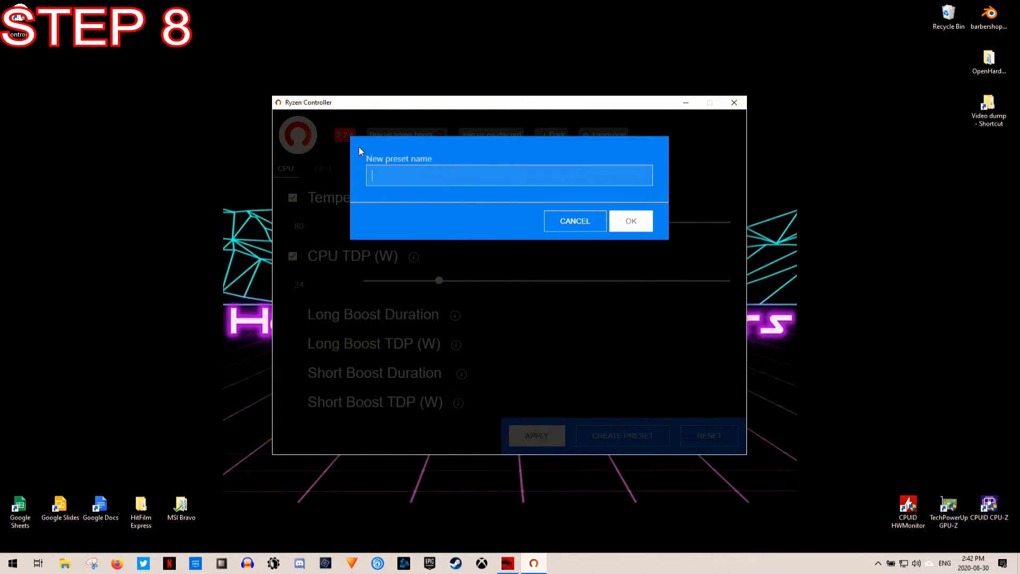
mouse_move(575, 221)
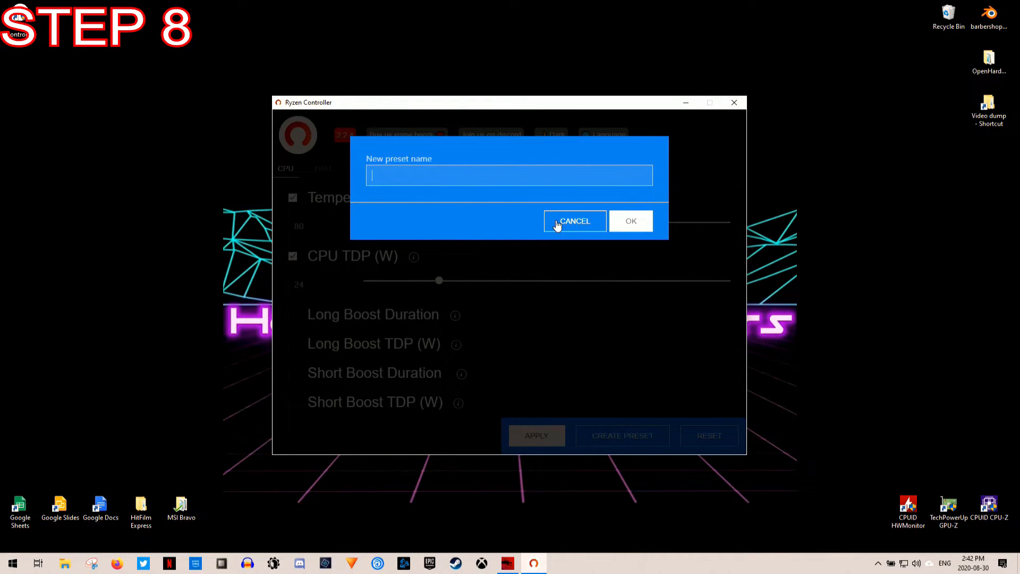
Confirm the new preset named Gaming and view it in the local Presets list.
left_click(575, 221)
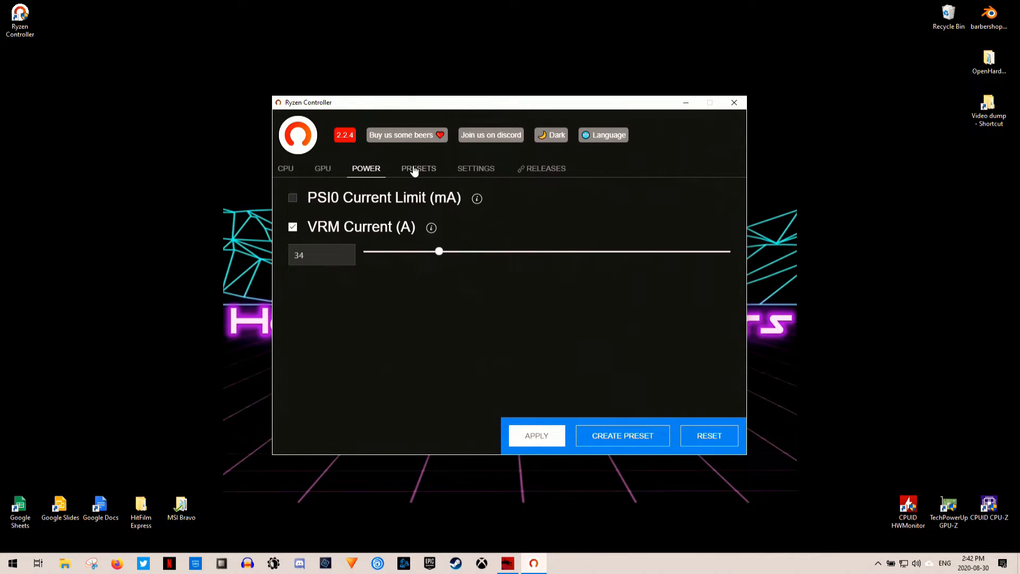
left_click(419, 168)
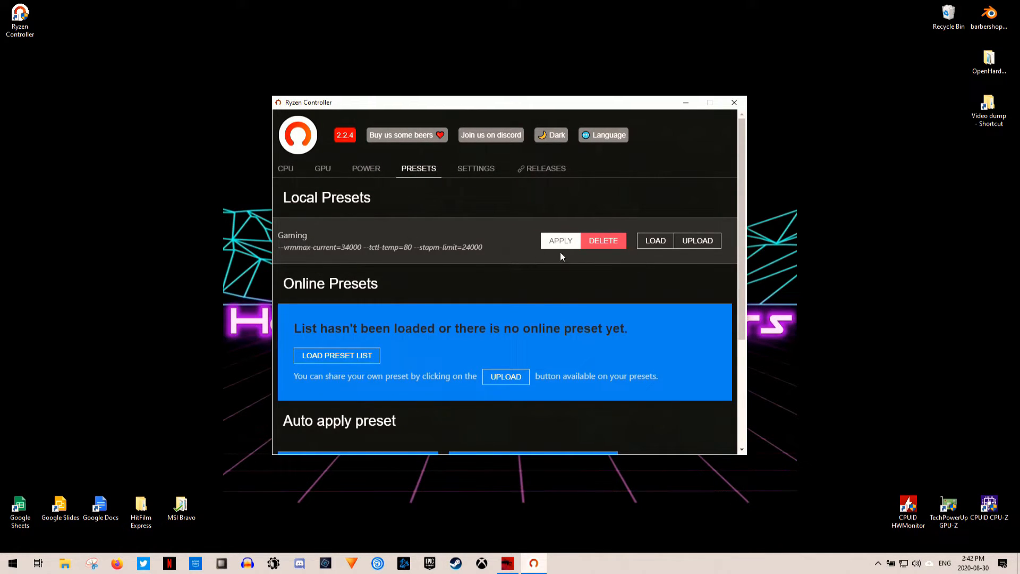